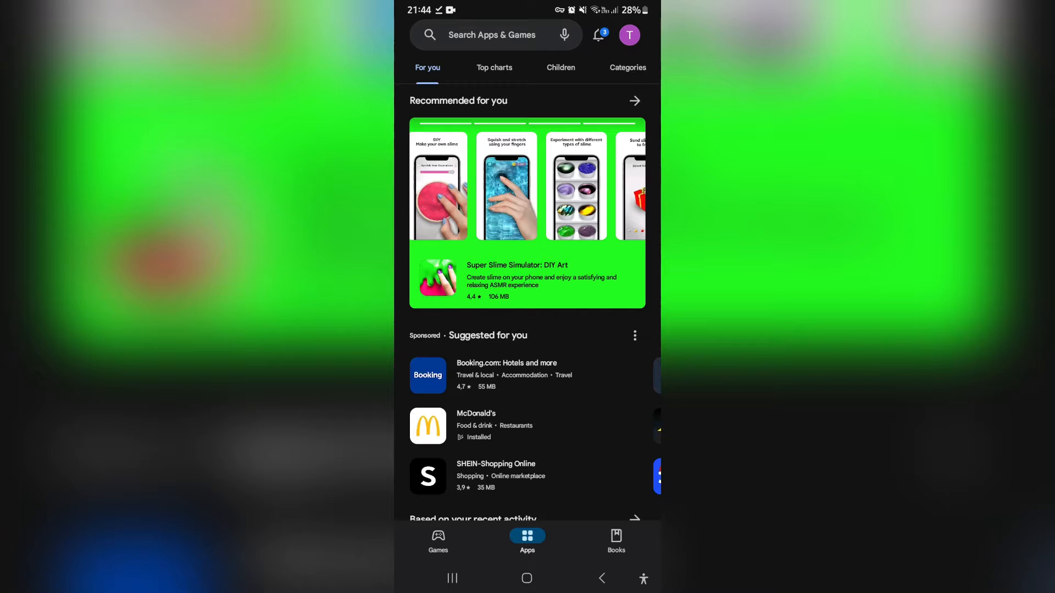
Step: Rerun the recent 'rar to apk' search in Google Play Store
click(491, 34)
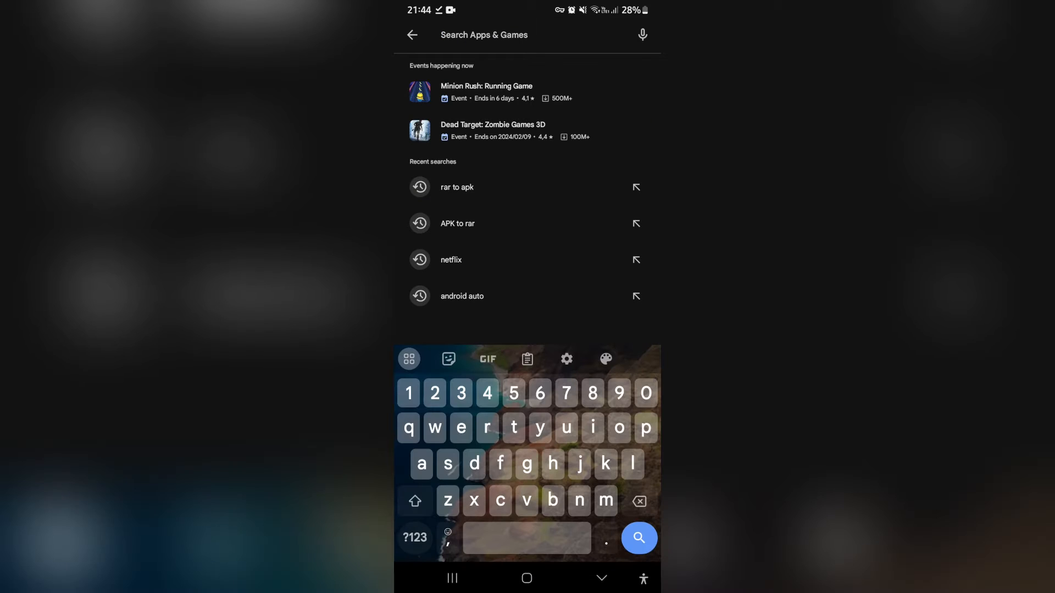
click(457, 186)
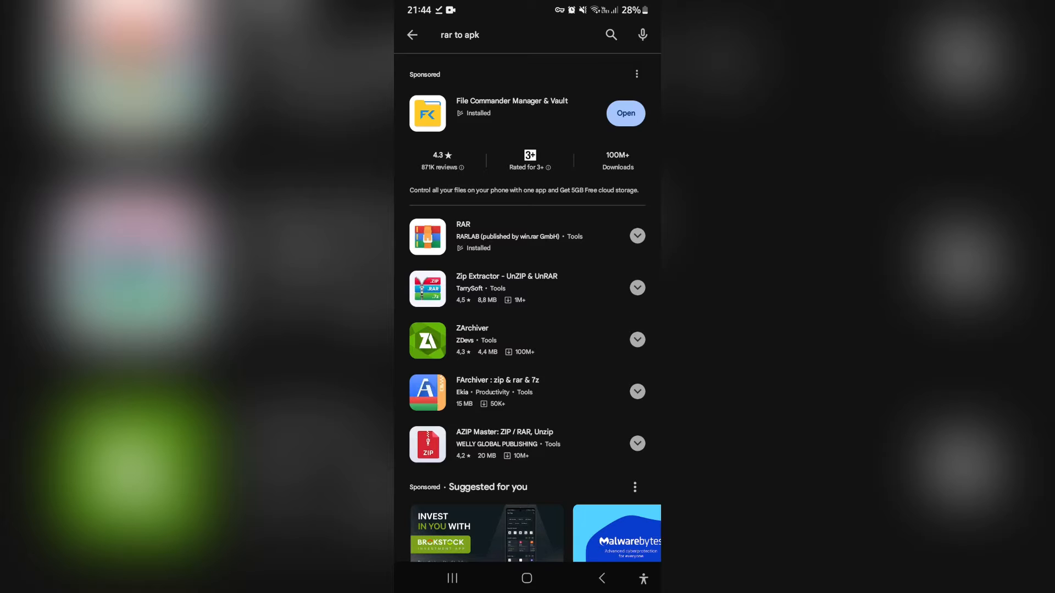
Step: Open the RAR by RARLAB listing from the search results
click(636, 236)
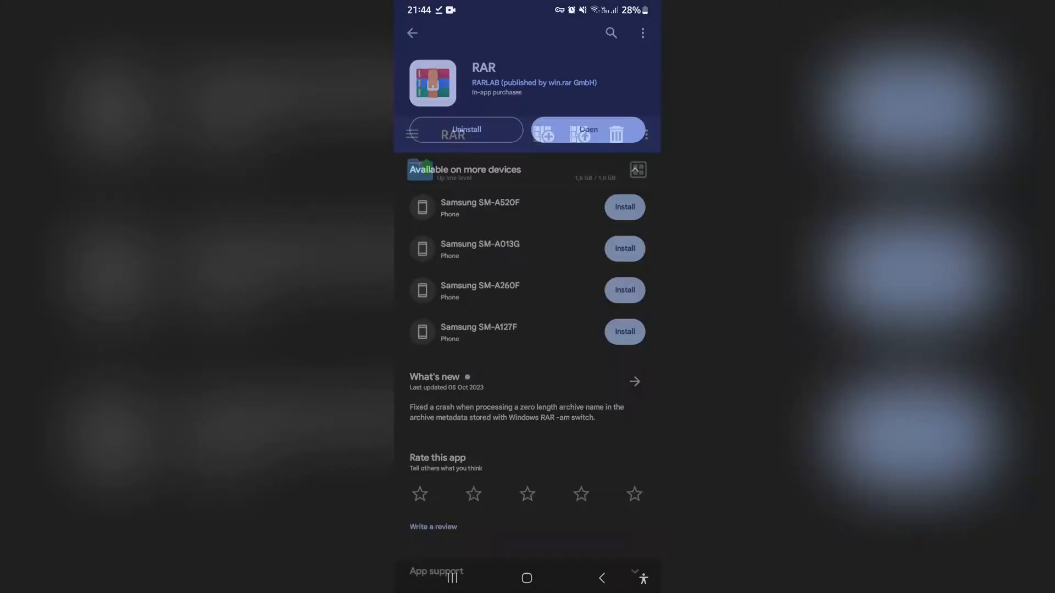
Step: Launch the installed RAR app from its Play Store listing
click(587, 129)
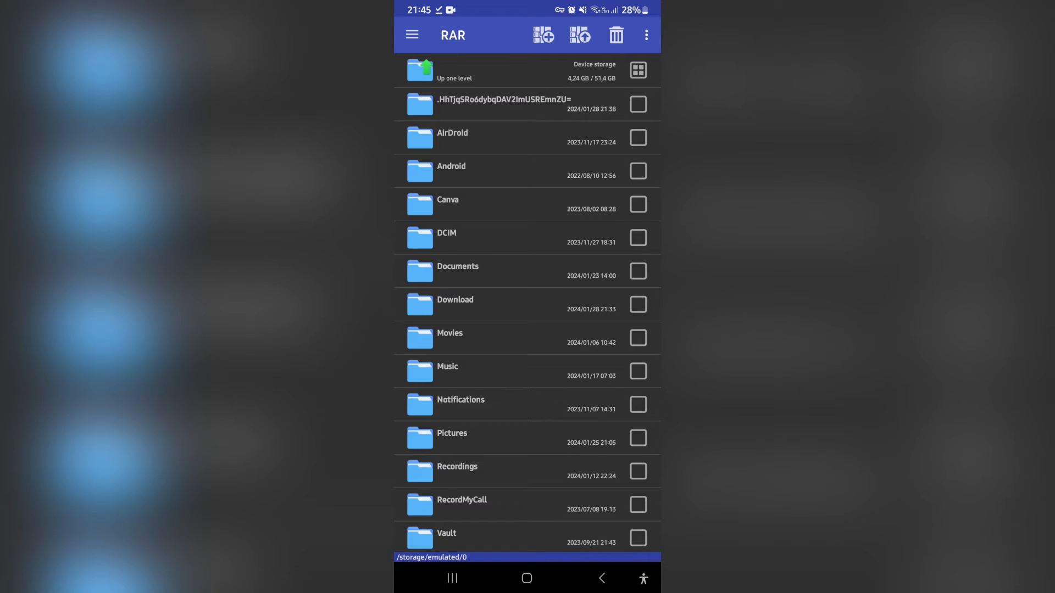
Step: Select freelancer-upwork-1-38-0.apk inside the Download folder
click(455, 304)
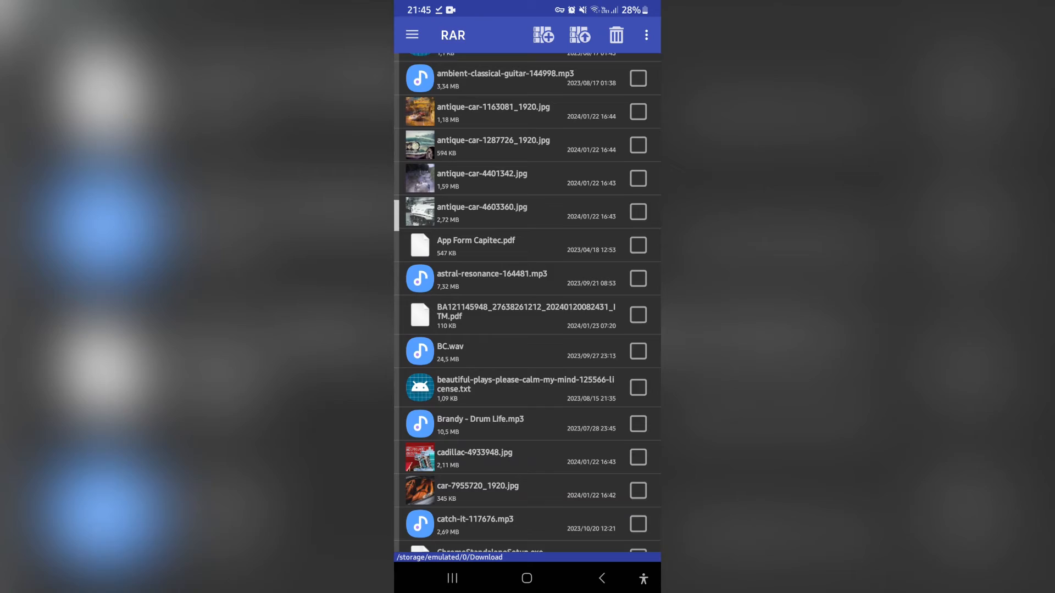
scroll(down, 3)
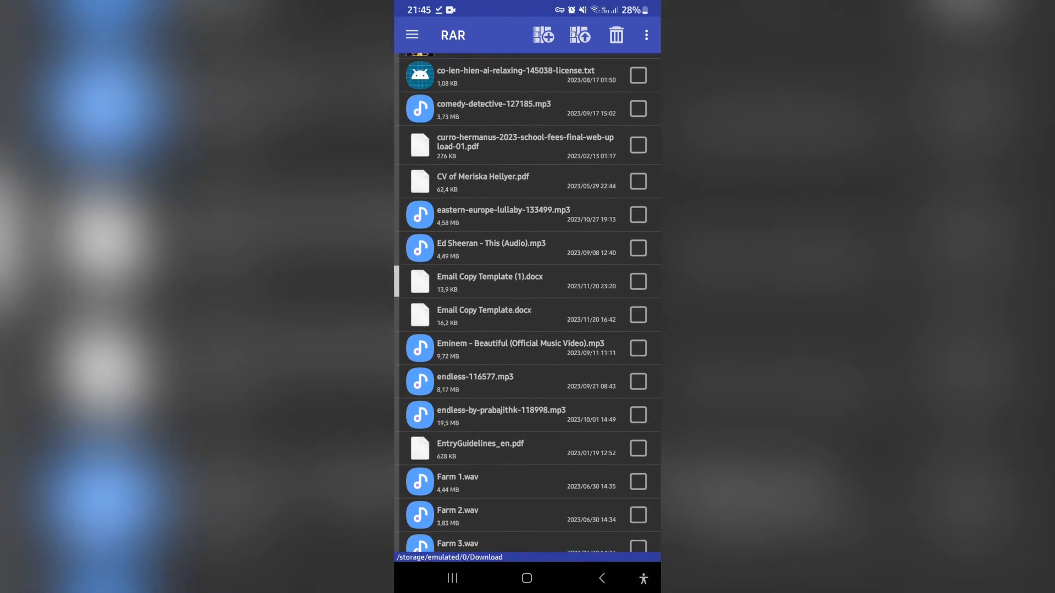
scroll(down, 3)
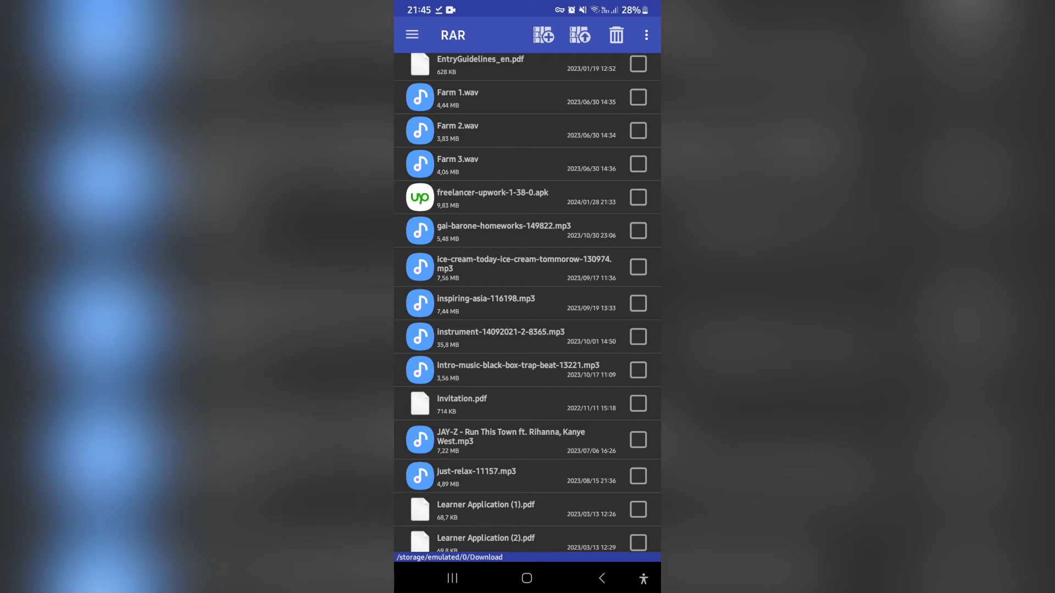
scroll(up, 3)
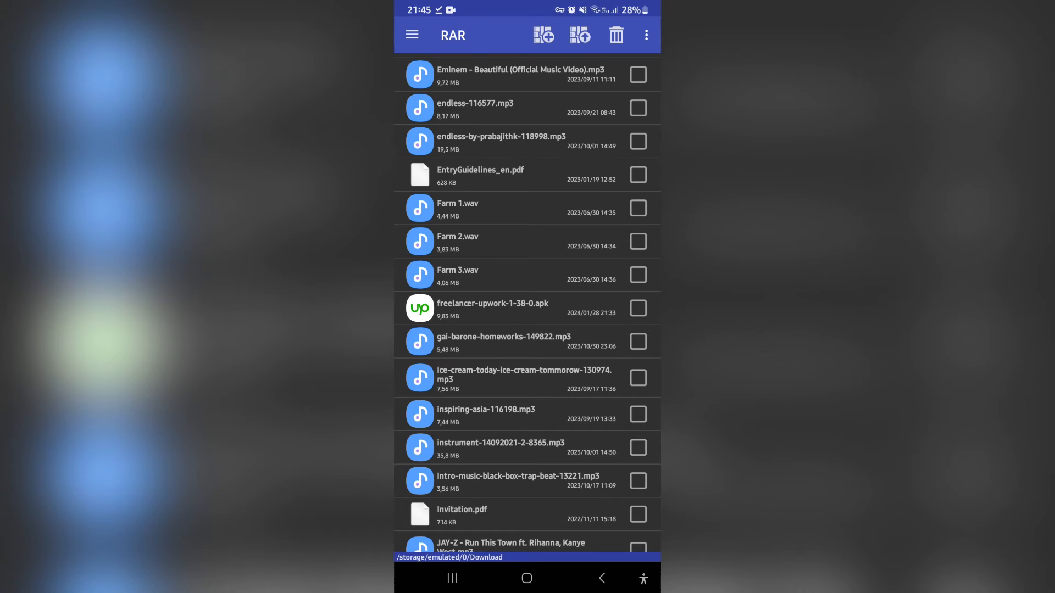
click(638, 309)
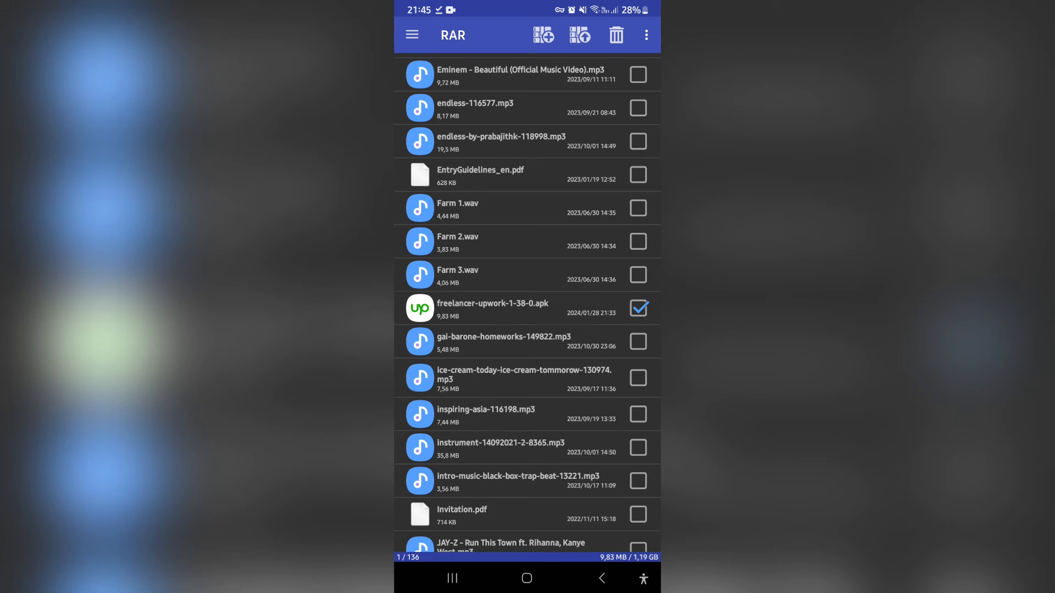
Step: Open Extraction options for the apk, targeting a freelancer-upwork-1-38-0 folder in Download
click(578, 35)
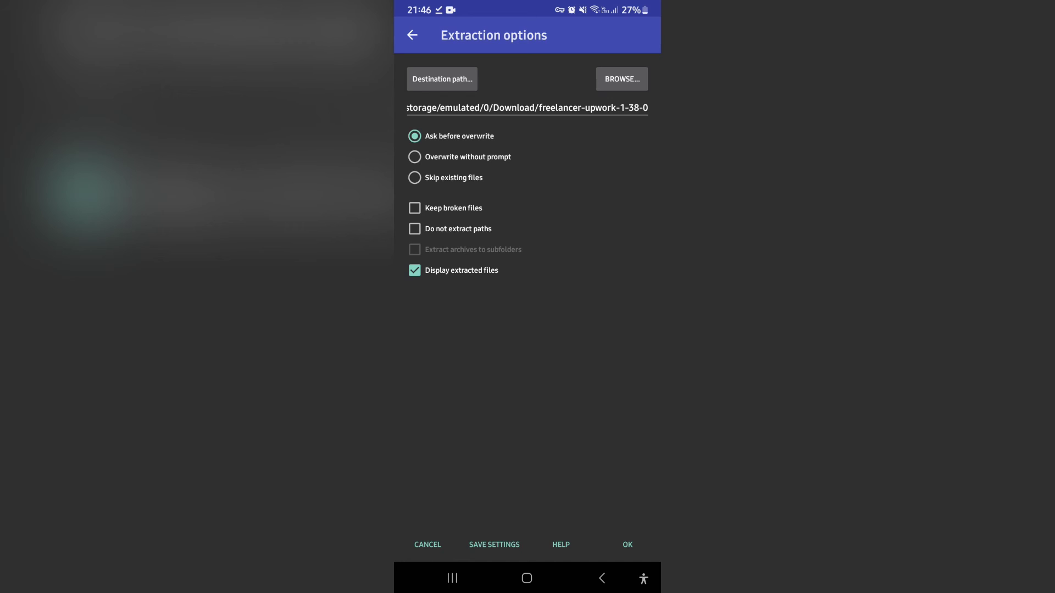
Step: Choose 'Overwrite without prompt' and start extracting the apk
click(414, 157)
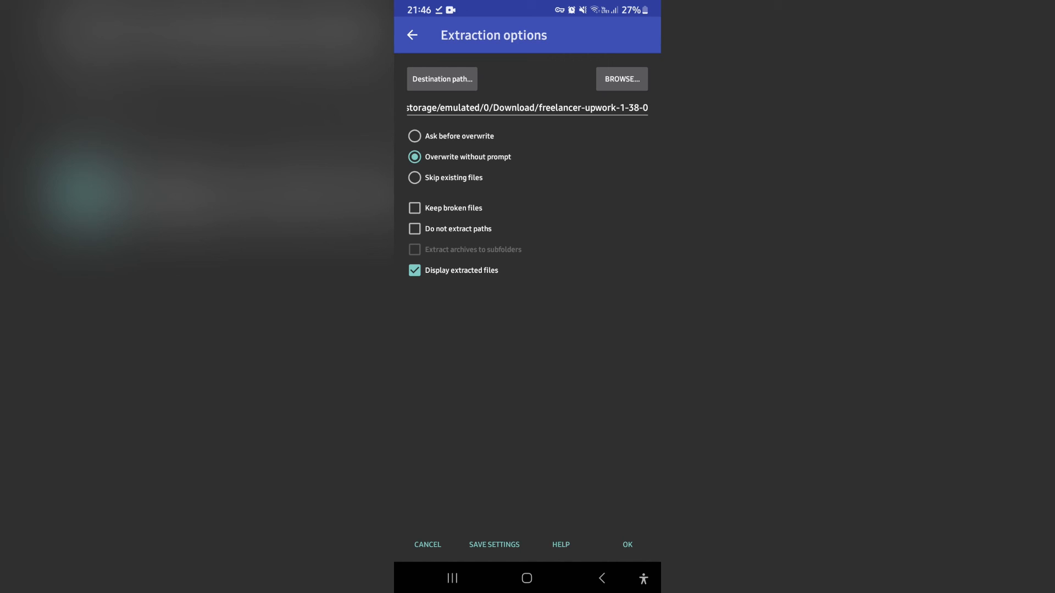
click(626, 544)
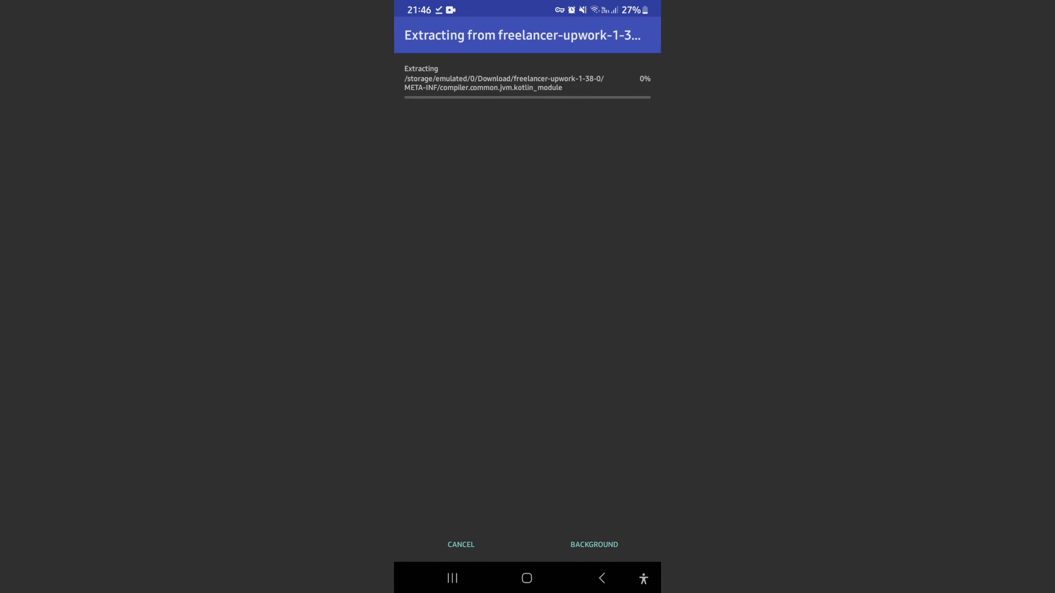